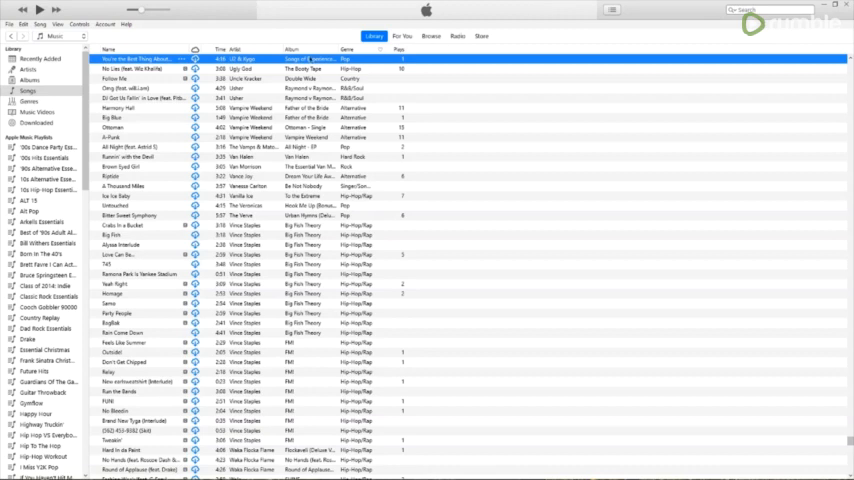
# Select all songs in the iTunes library and open the Spotify playlist
pyautogui.scroll(-3)
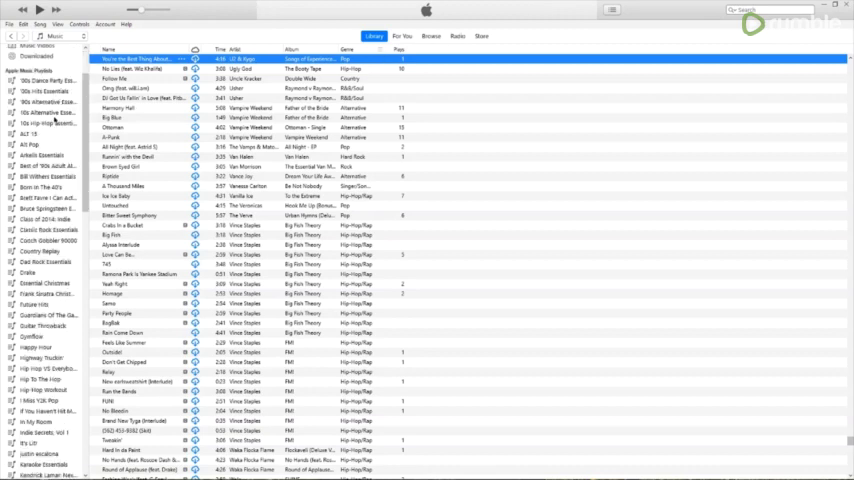
pyautogui.scroll(-3)
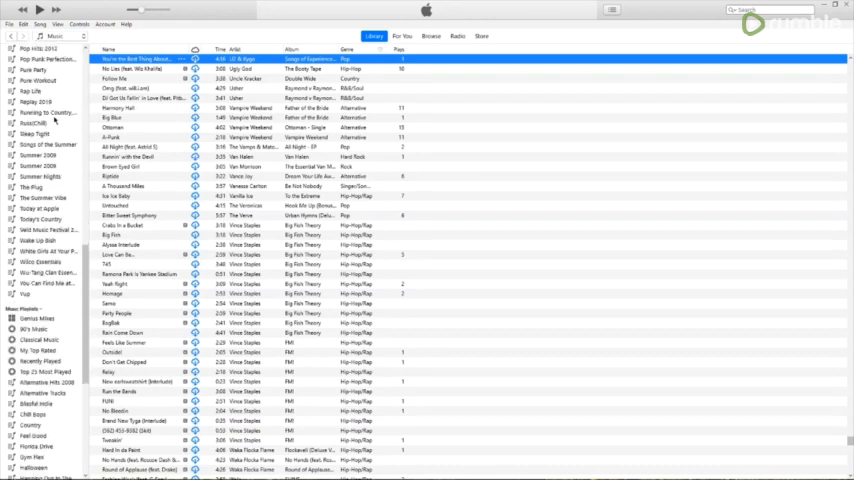
pyautogui.scroll(-3)
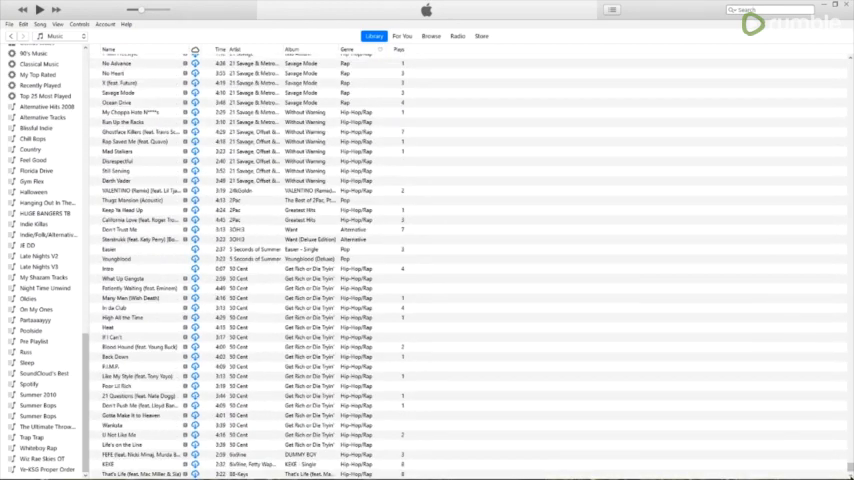
pyautogui.press('ctrl+a')
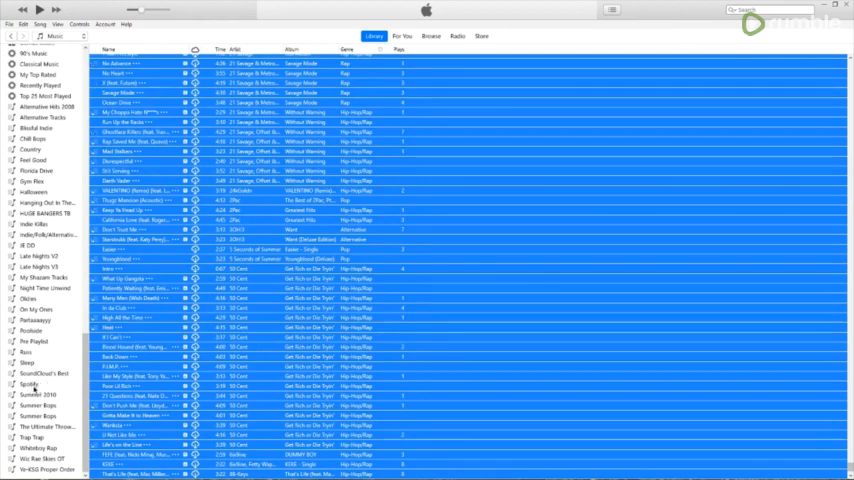
pyautogui.click(29, 383)
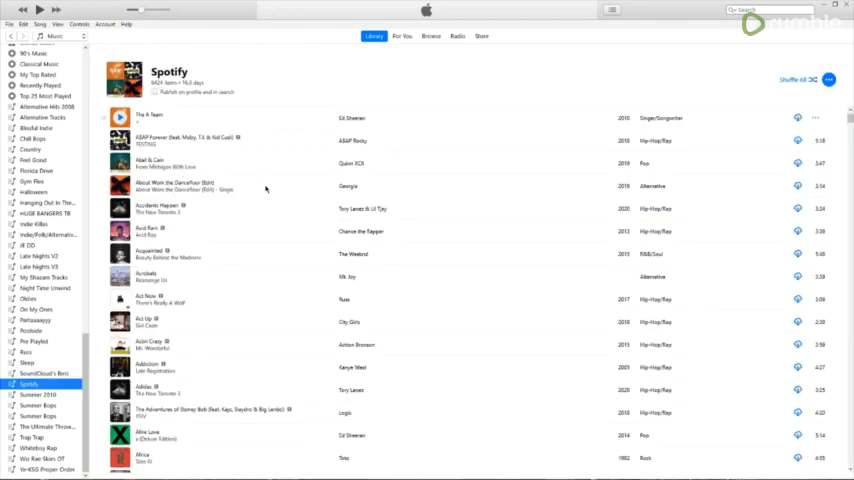
pyautogui.scroll(-3)
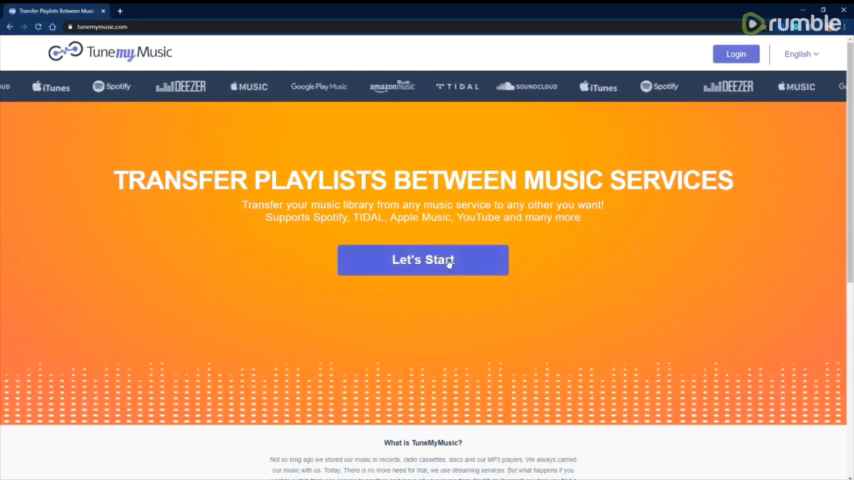
# Start a new TuneMyMusic transfer with Apple Music as the connected source
pyautogui.click(422, 259)
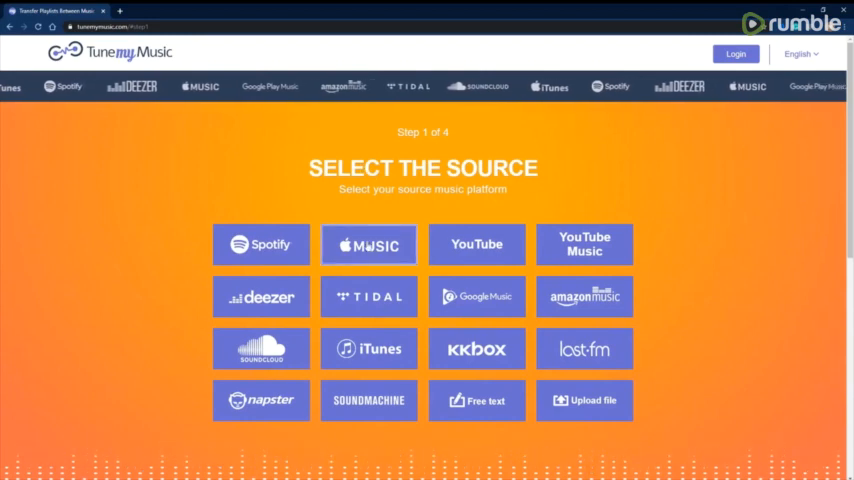
pyautogui.click(369, 244)
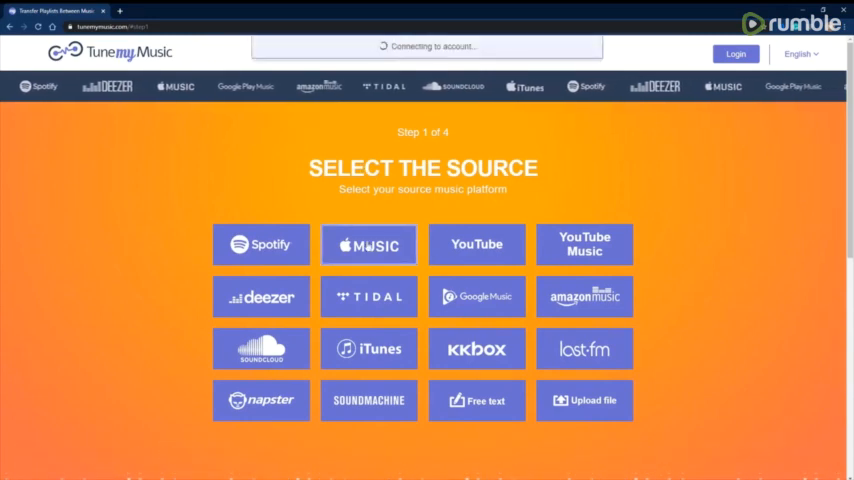
pyautogui.click(368, 244)
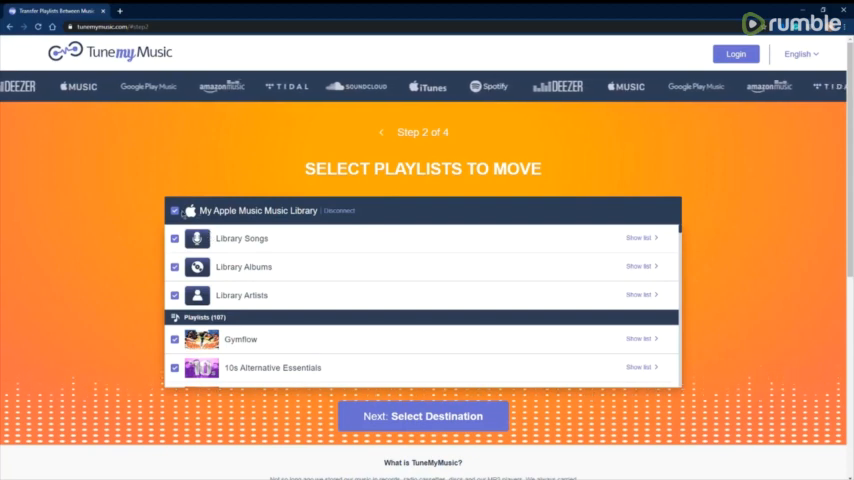
# Deselect the whole library, tick only the Spotify playlist, and advance to destination selection
pyautogui.click(175, 211)
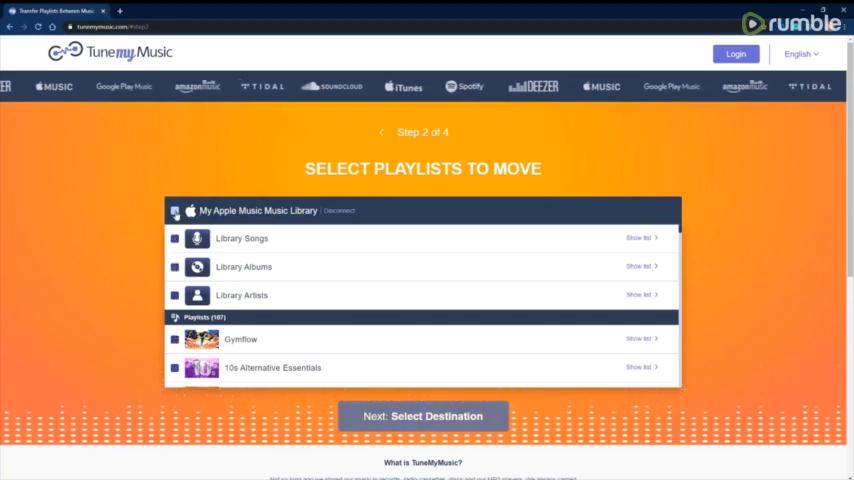
pyautogui.scroll(-3)
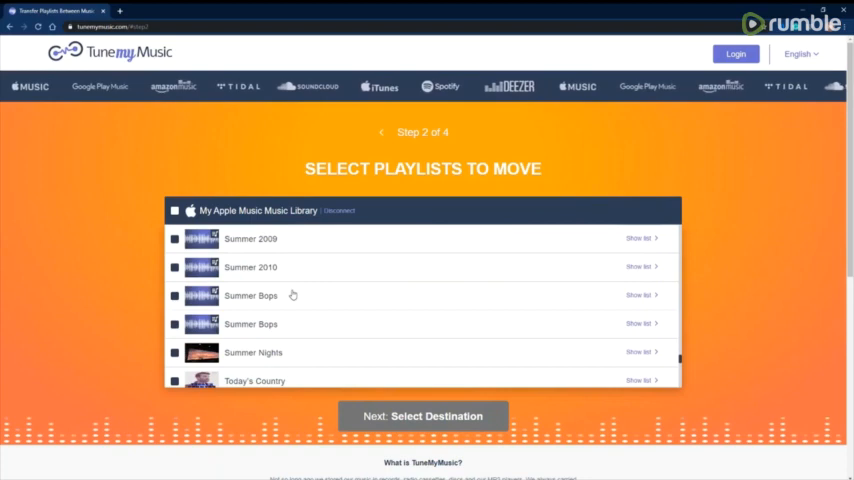
pyautogui.scroll(-3)
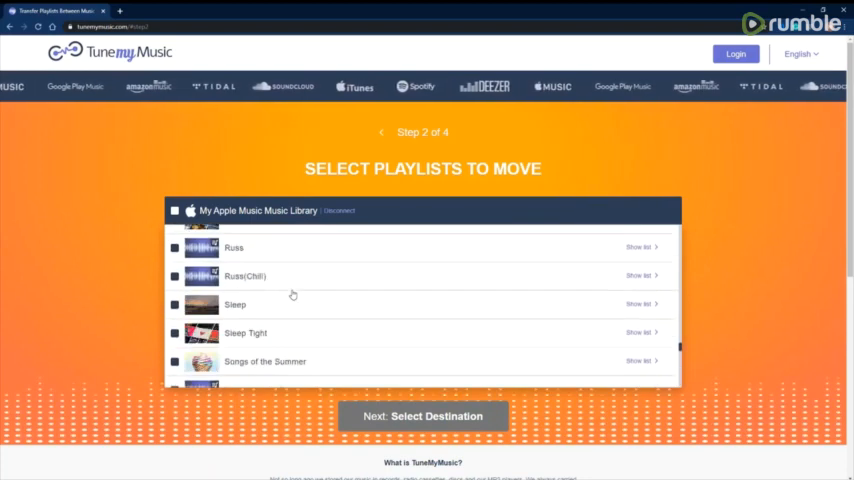
pyautogui.scroll(-3)
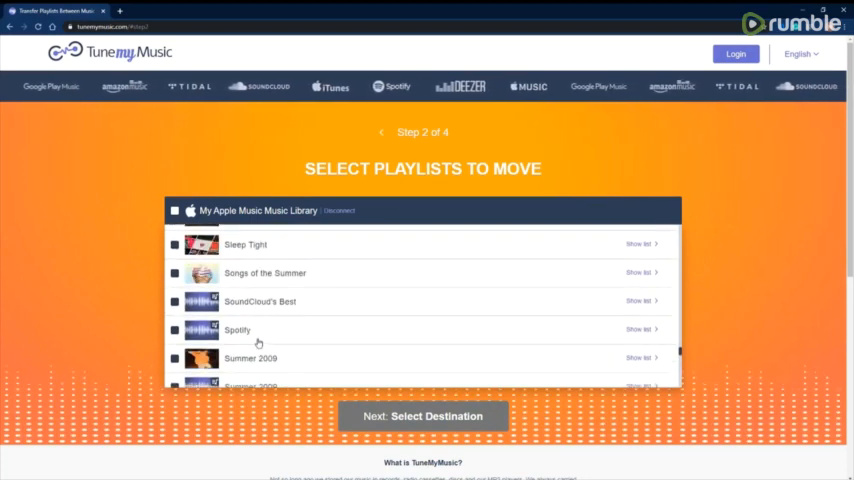
pyautogui.click(174, 330)
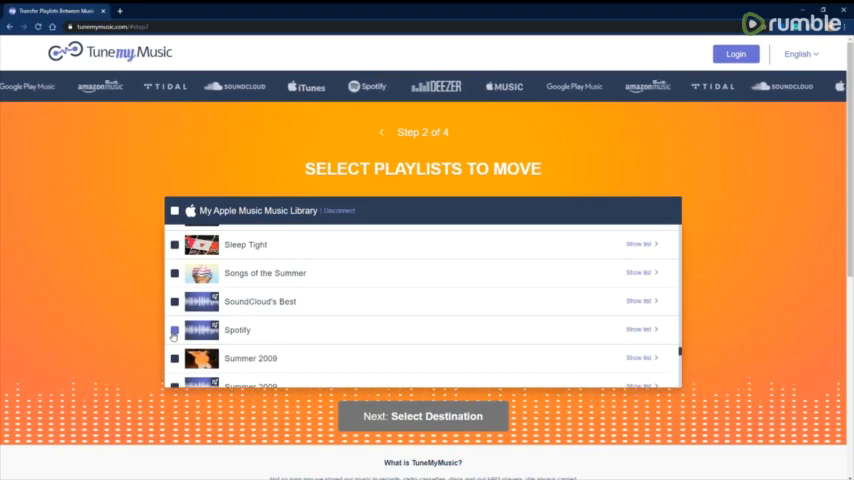
pyautogui.click(174, 330)
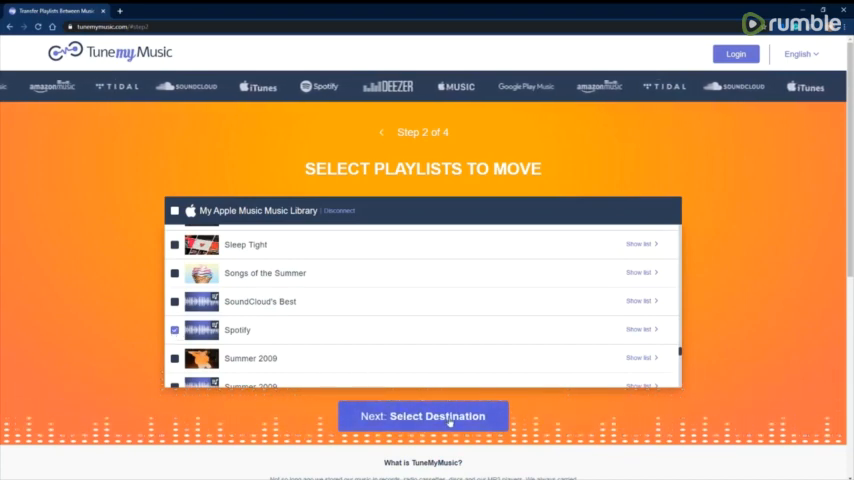
pyautogui.click(423, 416)
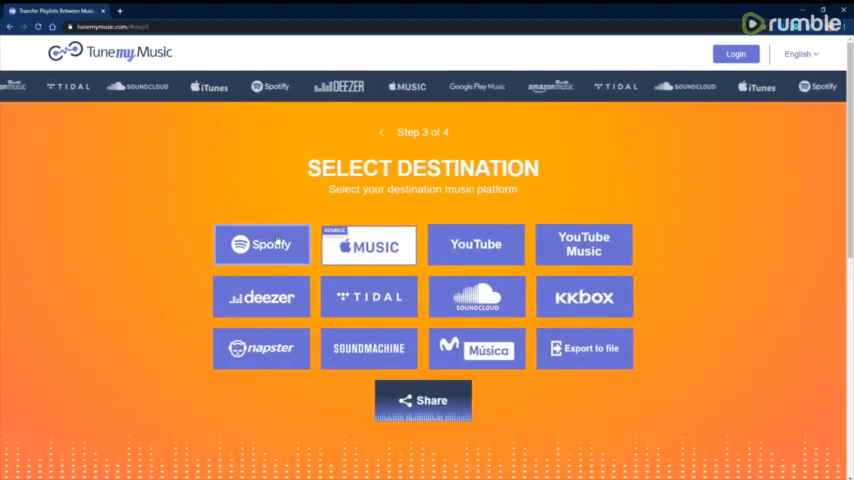
# Choose Spotify as the destination and start moving the playlist
pyautogui.click(262, 244)
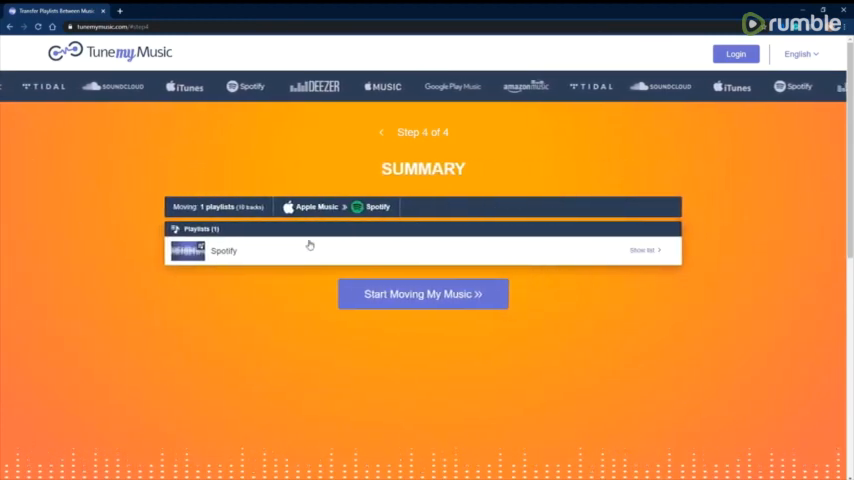
pyautogui.scroll(-3)
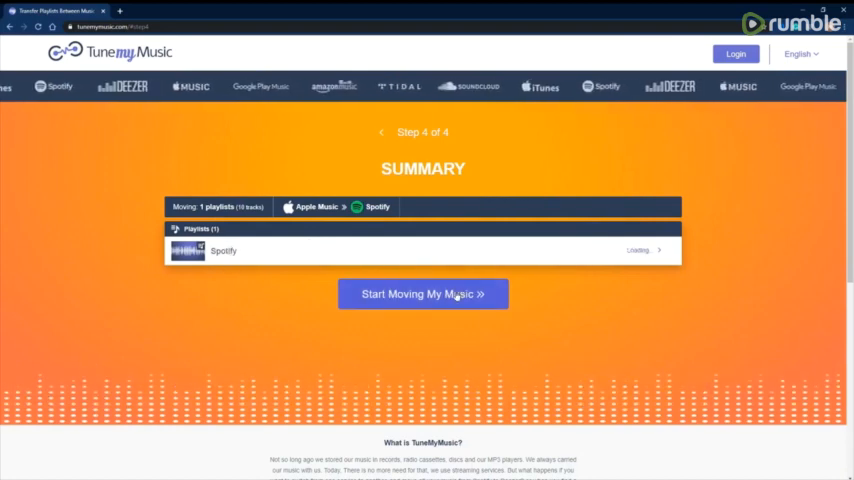
pyautogui.click(422, 293)
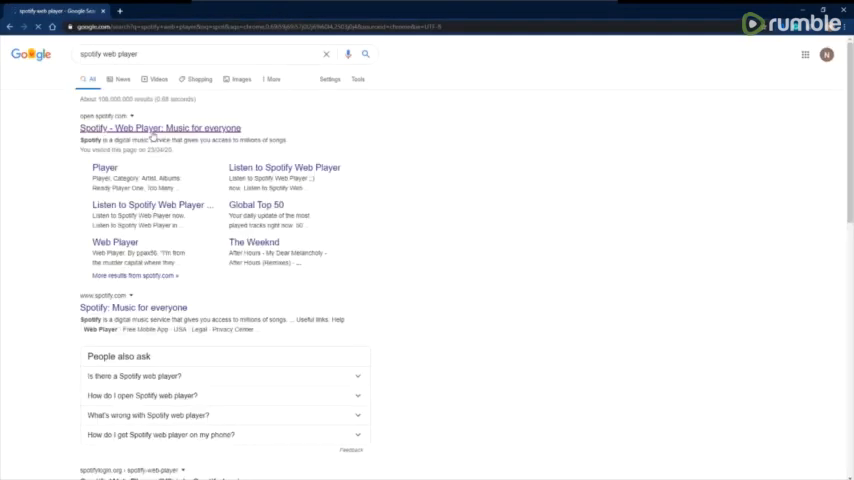
# Open Spotify Web Player and scroll the transferred playlist's 6,535 songs
pyautogui.click(159, 128)
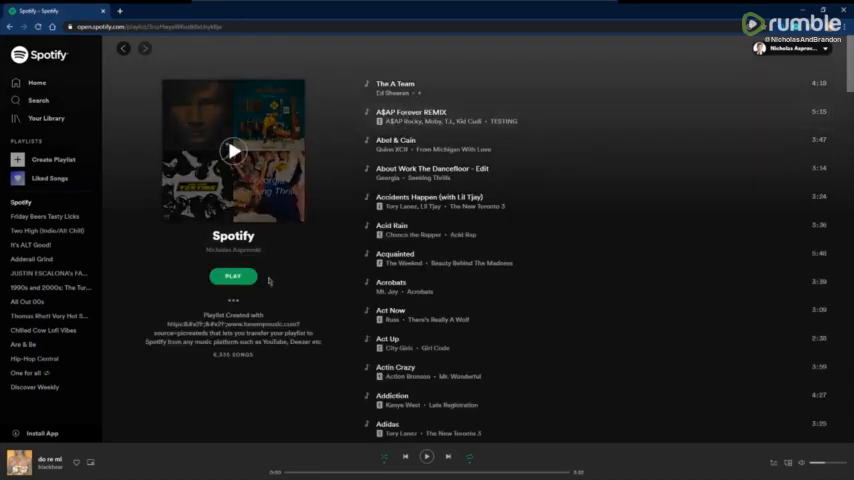
pyautogui.scroll(-3)
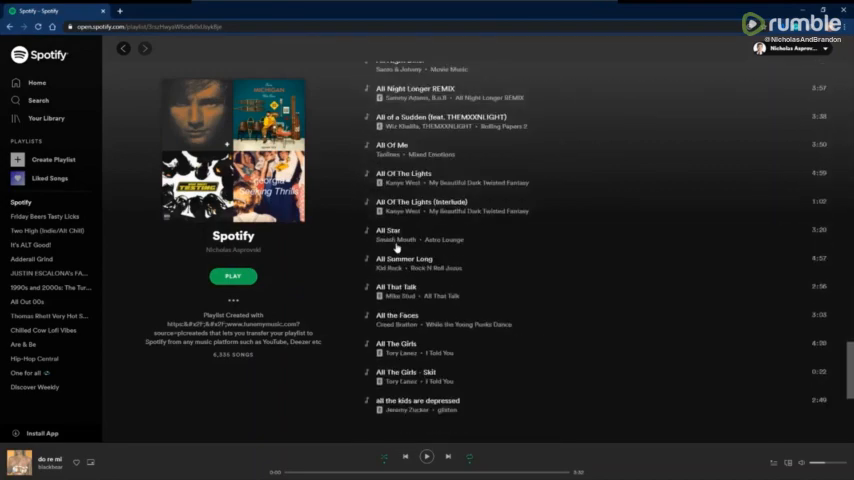
pyautogui.scroll(-3)
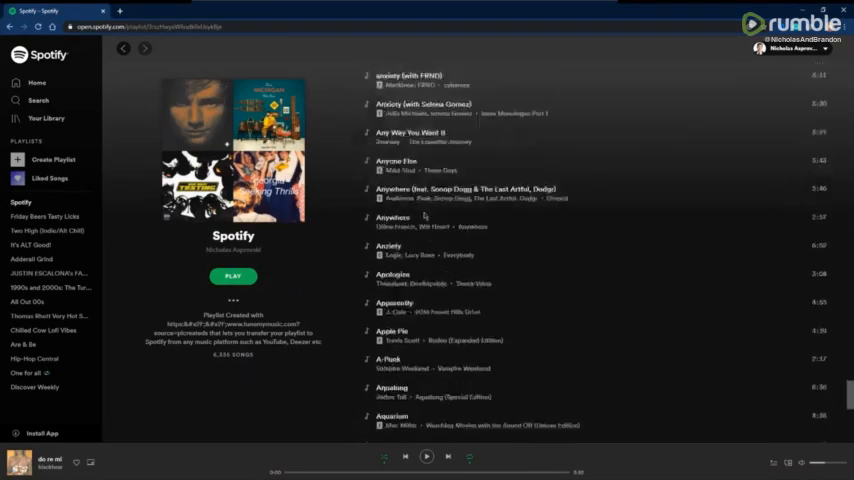
pyautogui.scroll(-3)
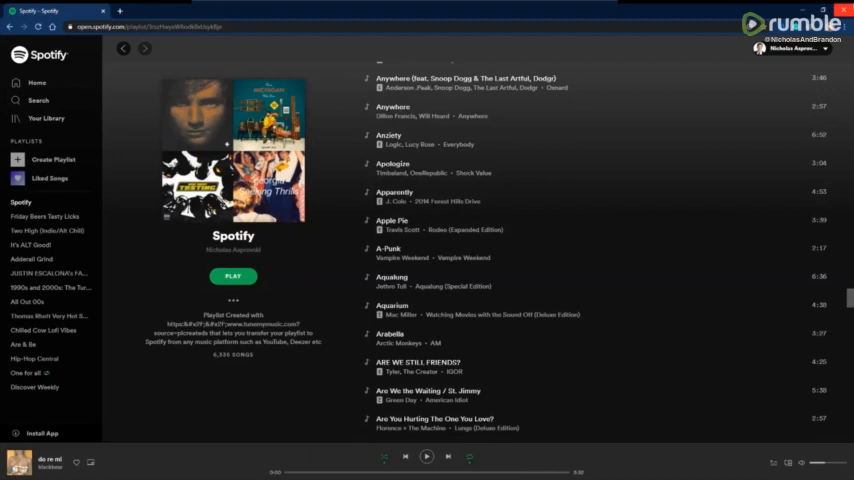